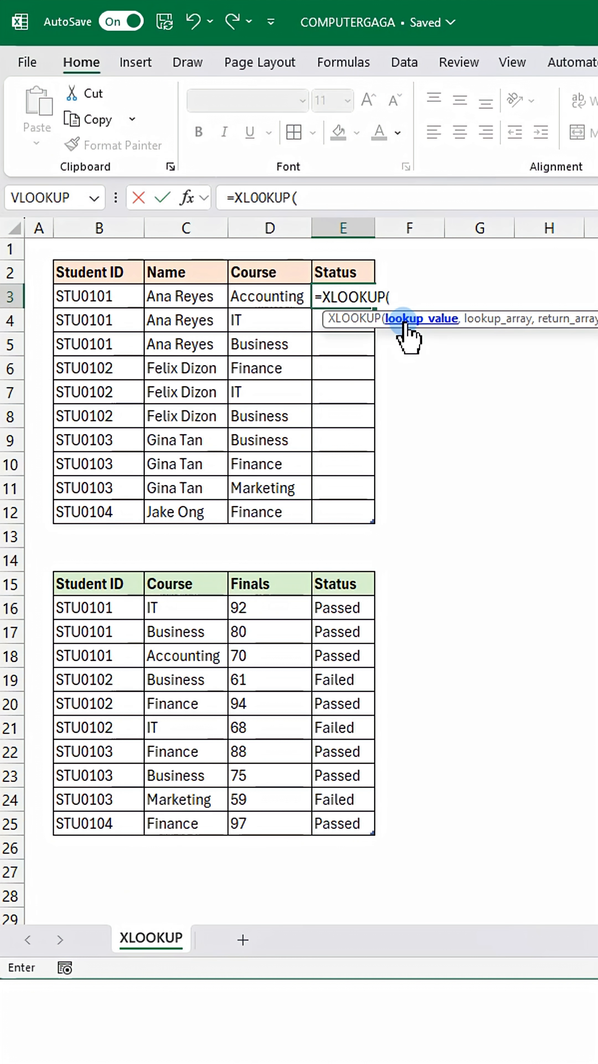
pyautogui.click(99, 295)
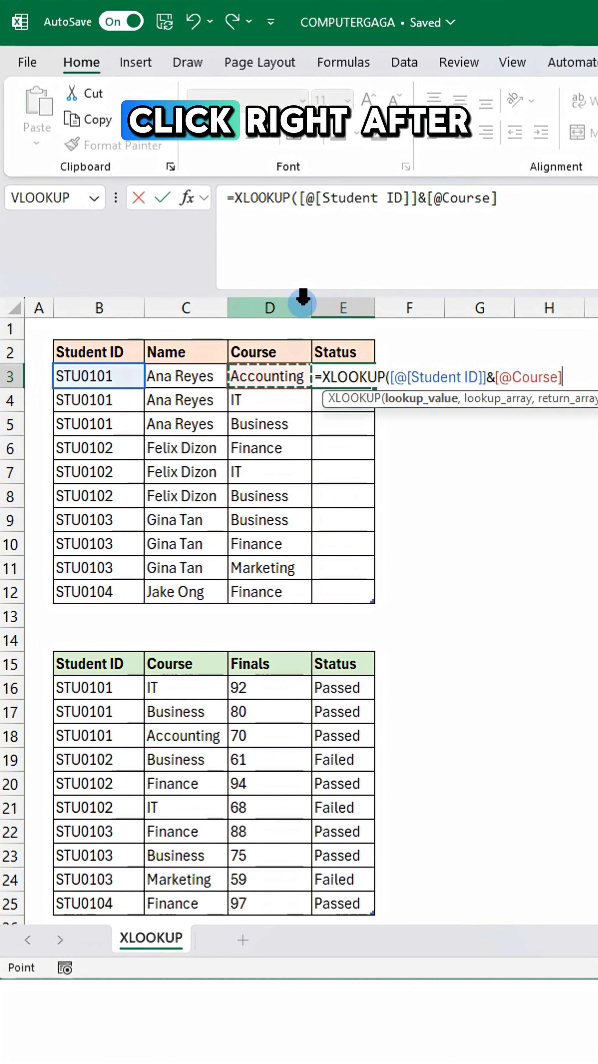
# Step: Break the formula after XLOOKUP( so the joined lookup value sits on its own line
pyautogui.click(295, 197)
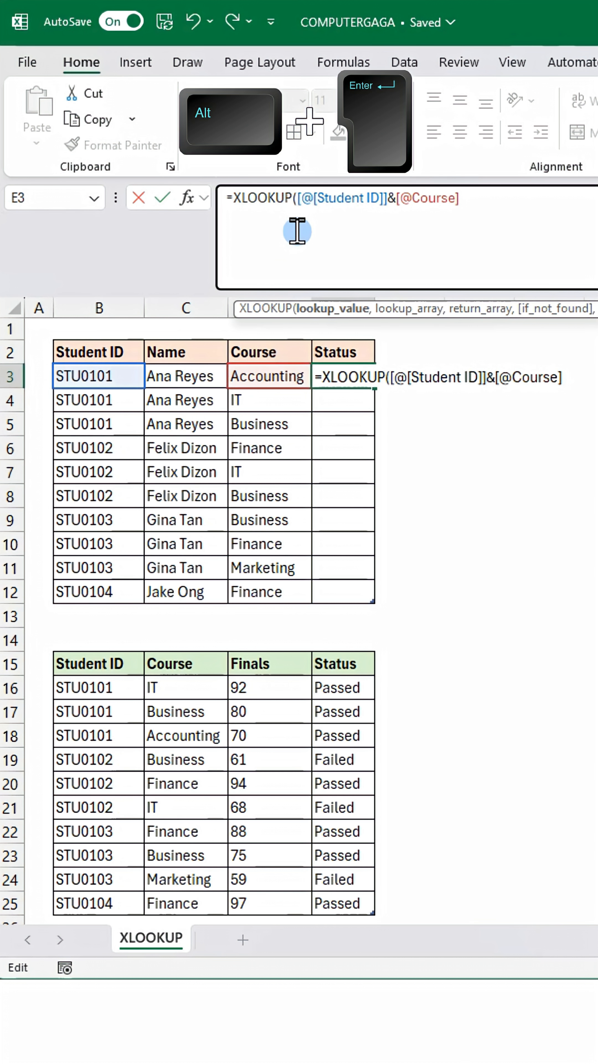
pyautogui.press('alt+enter')
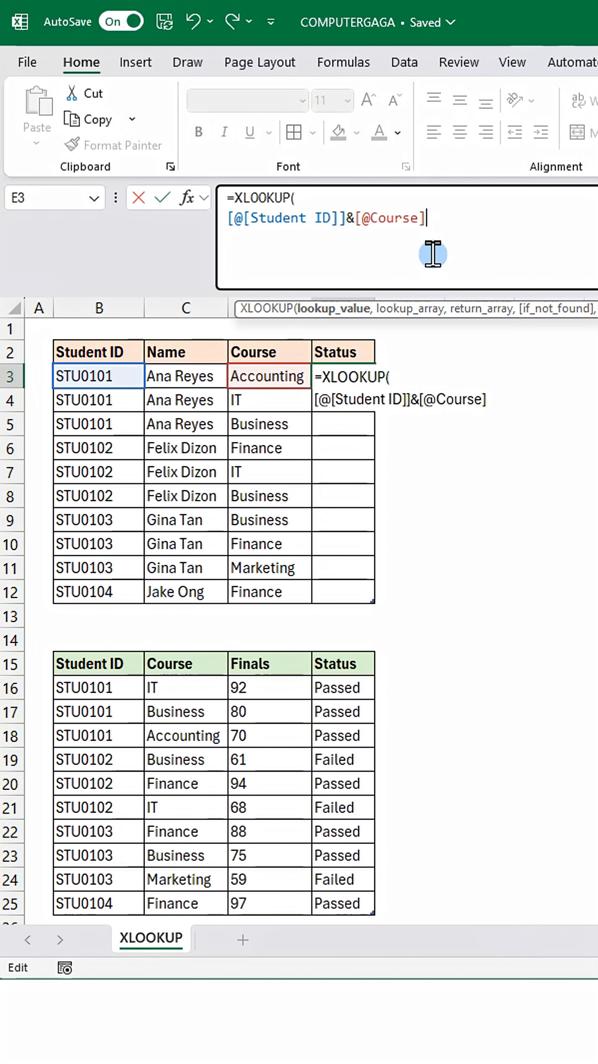
# Step: Add TblScores[Student ID]&TblScores[Course] as the lookup array on a new line
pyautogui.write(',TblScores[Student ID')
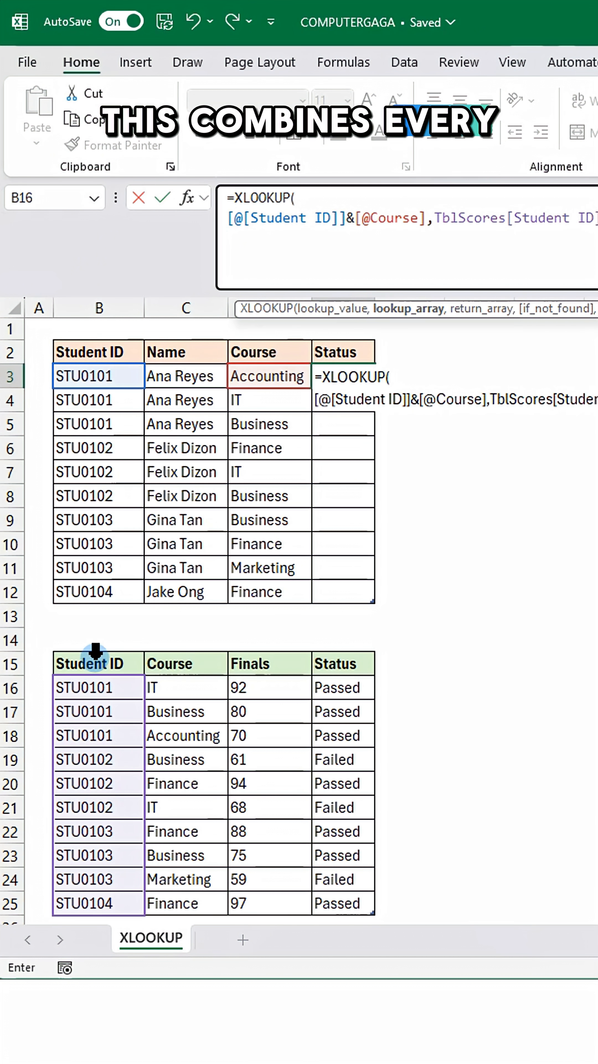
pyautogui.click(184, 686)
pyautogui.write('&TblScores[Course')
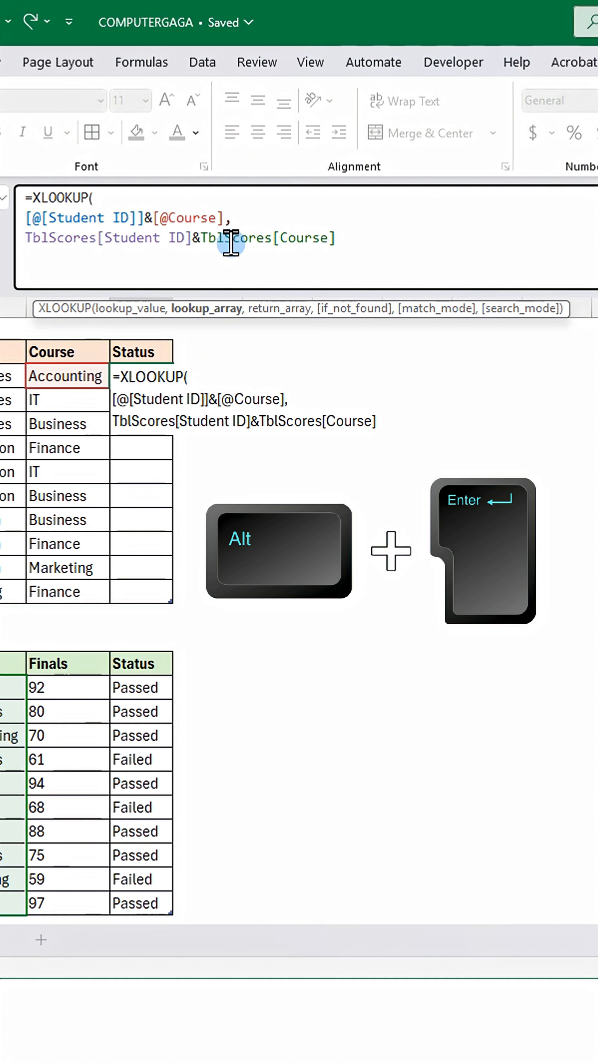
# Step: Return TblScores[Status] and finish the formula so E3 shows Passed
pyautogui.write(',')
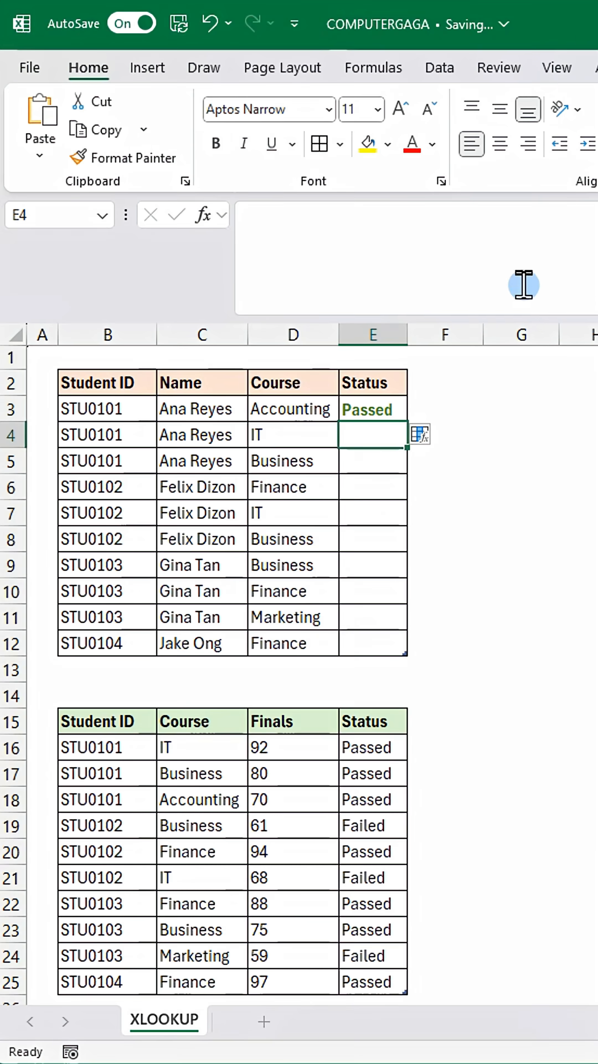
pyautogui.click(368, 408)
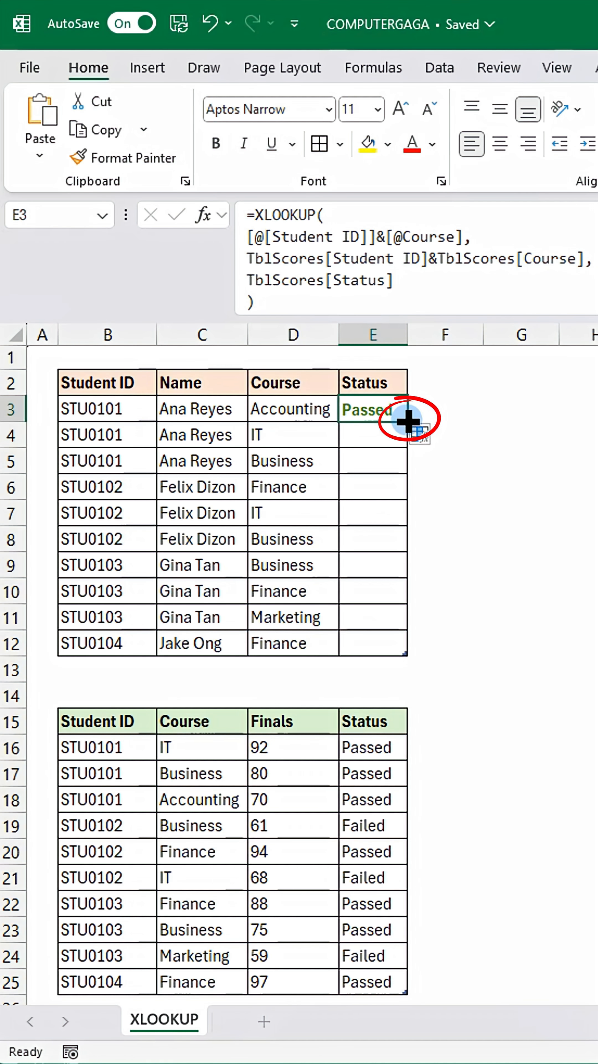